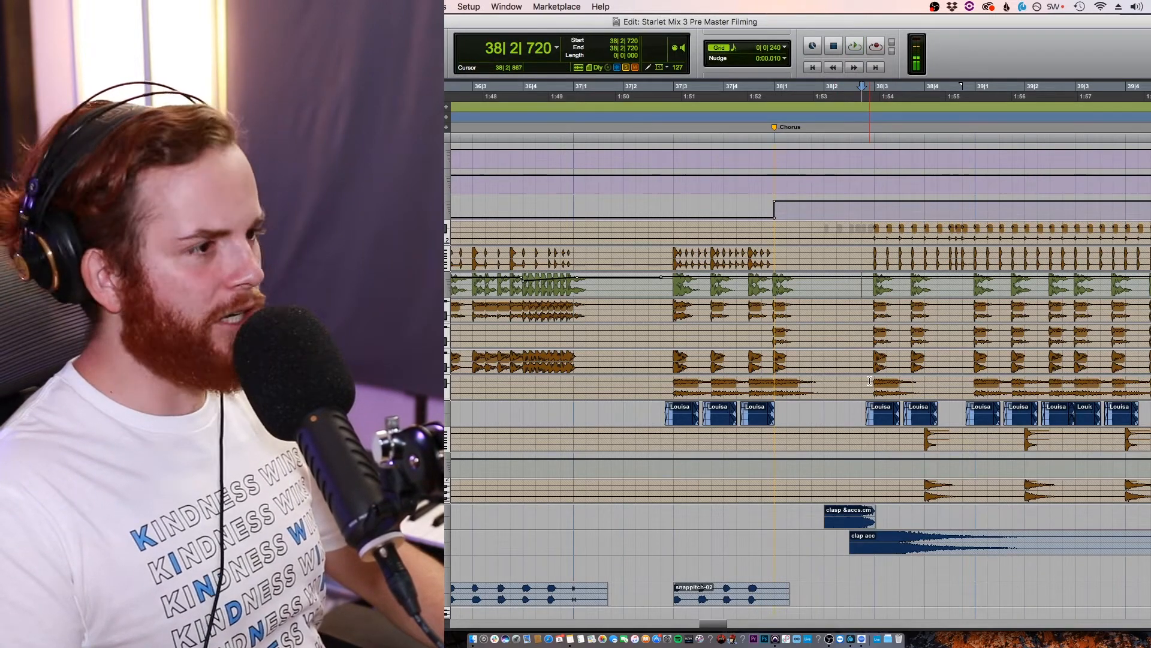
# Step: Place the edit cursor at 38|3|000, just after the Chorus marker
pyautogui.click(853, 45)
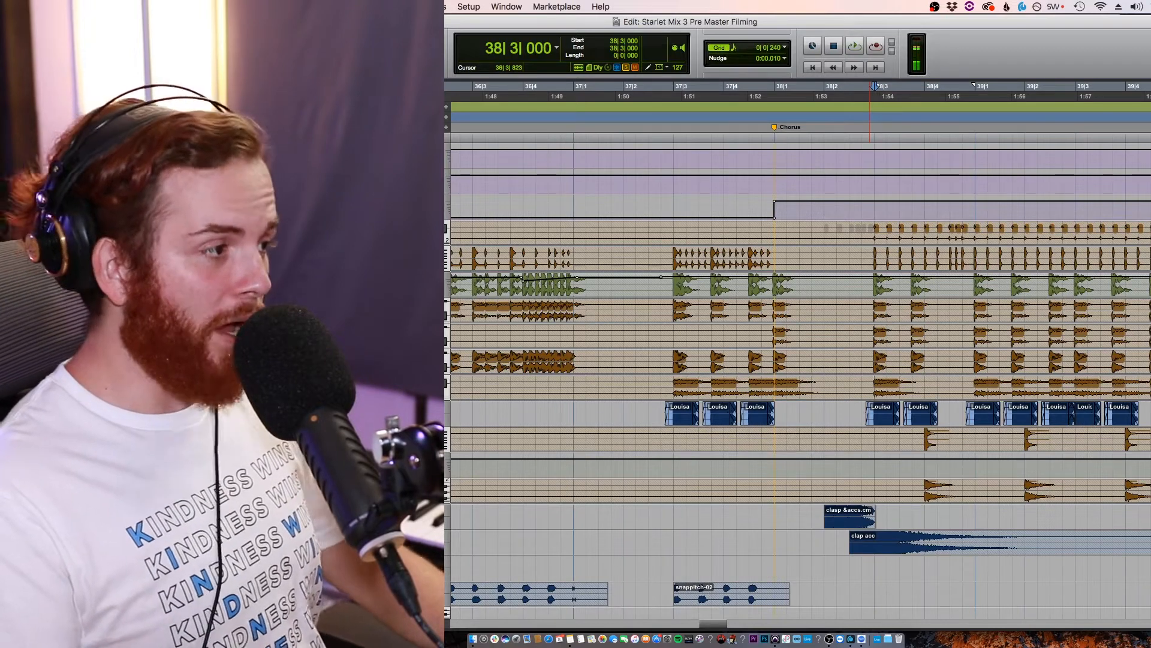
# Step: Select 38|4|000 to 41|1|000 across the layered drum tracks
pyautogui.click(853, 46)
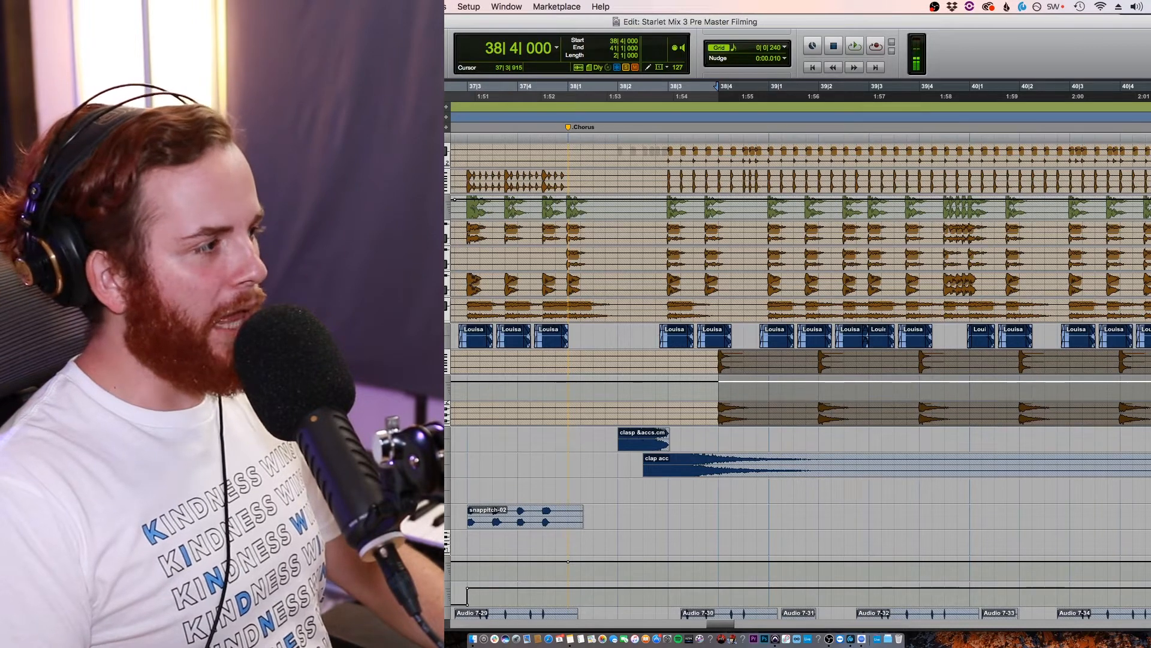
# Step: Play back the two-bar chorus selection to hear the kick, stomp and clap layers
pyautogui.click(854, 46)
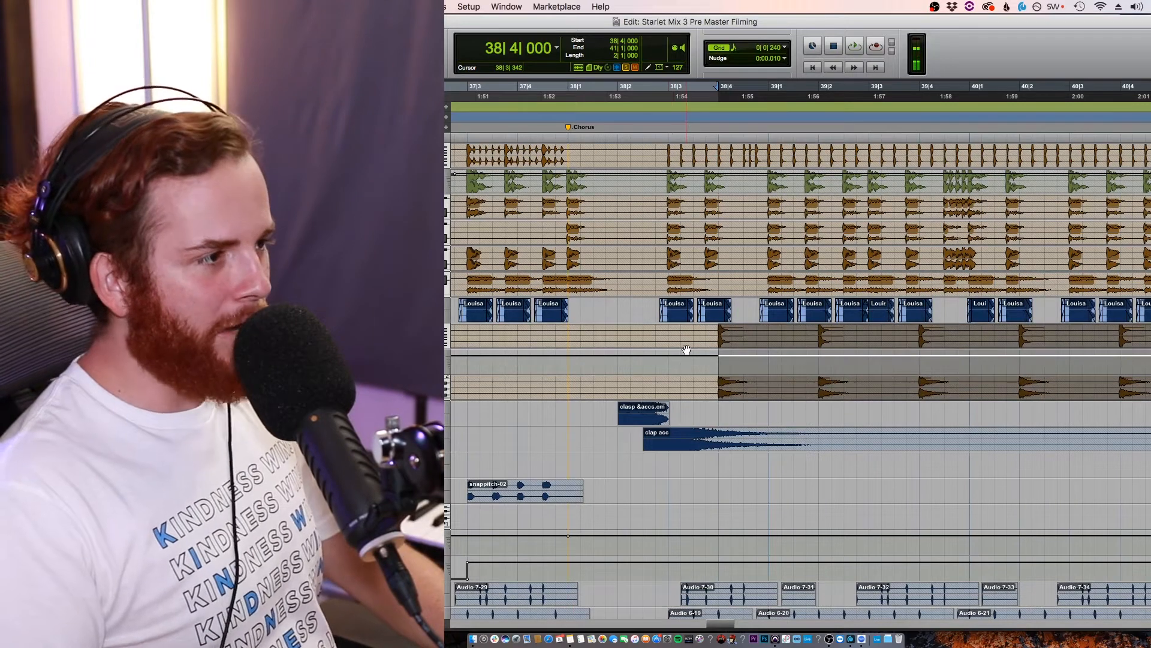
pyautogui.click(851, 46)
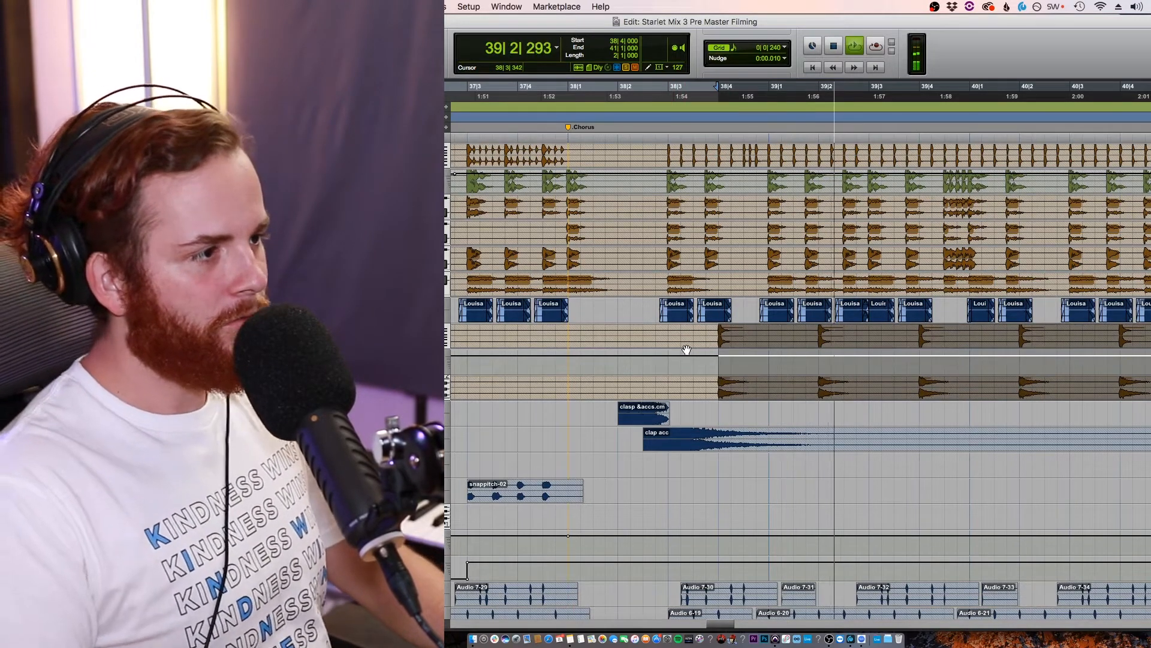